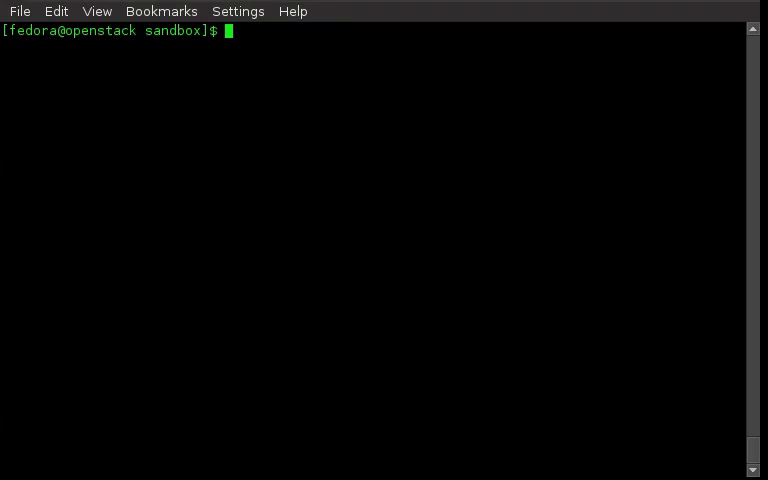
Begin a git command at the sandbox shell prompt.
text(git)
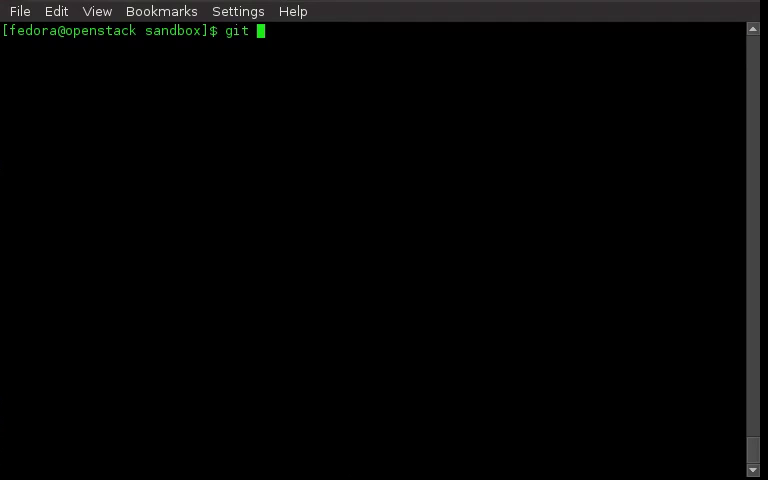
List branches with git branch, then rebase the conflict branch onto master, hitting a conflict in foo.
text(branch)
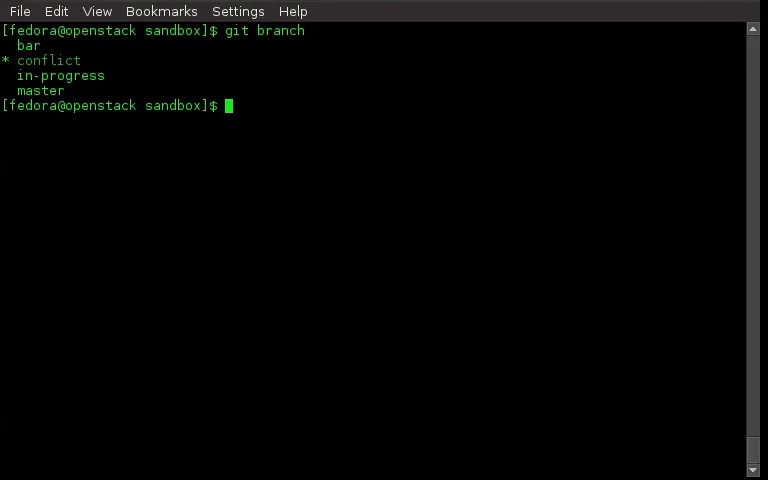
text(g)
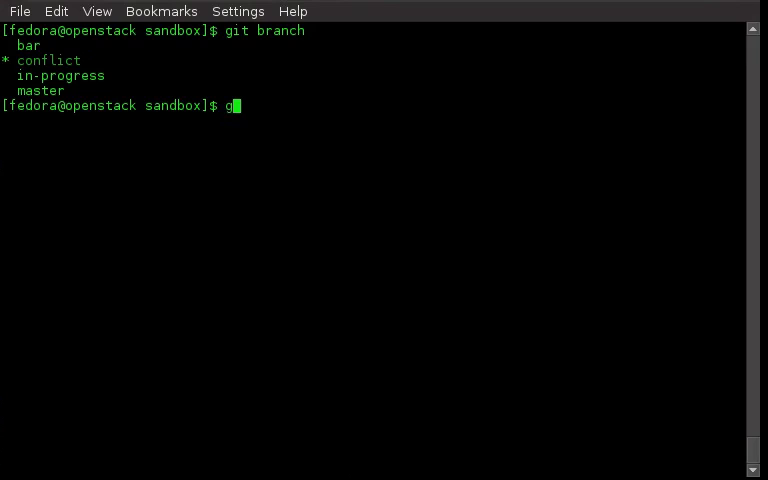
text(it re)
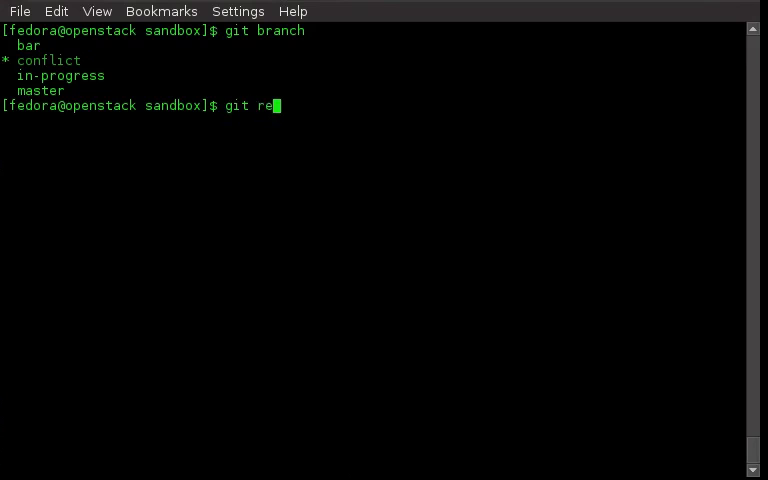
text(base master)
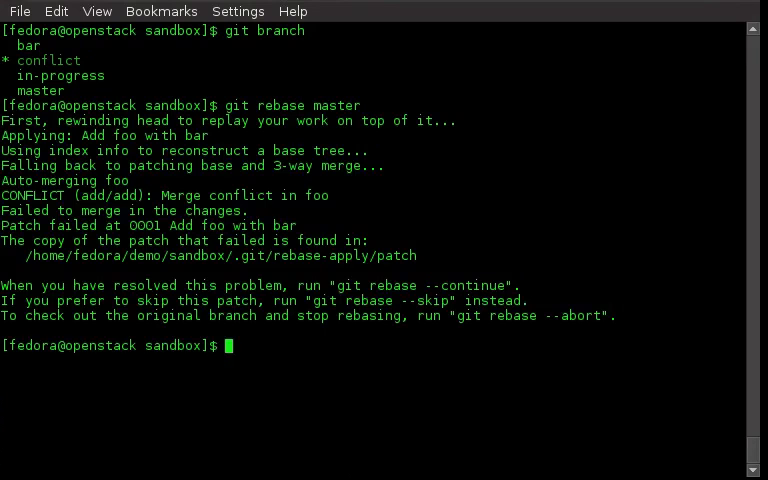
Check git status, which reports foo as added on both sides.
text(g)
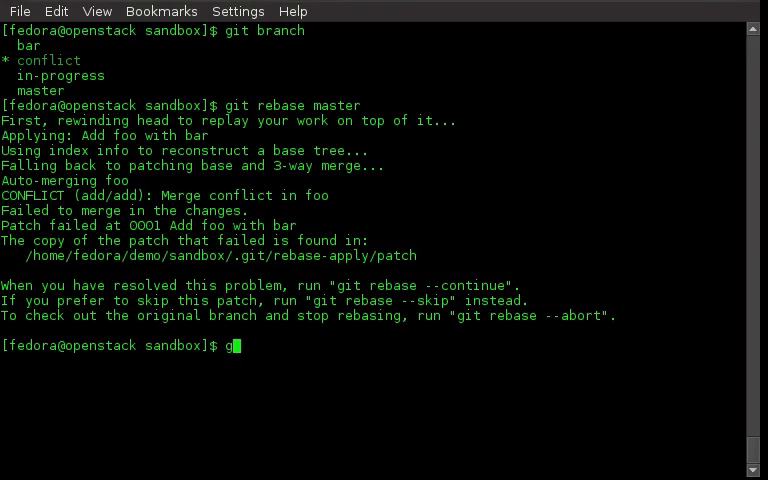
text(it status)
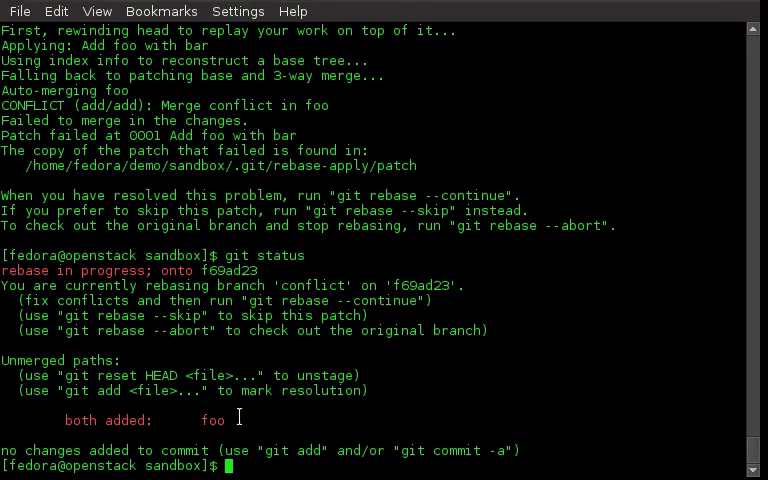
Open the conflicted file foo in vim, showing foo and bar between conflict markers.
text(v)
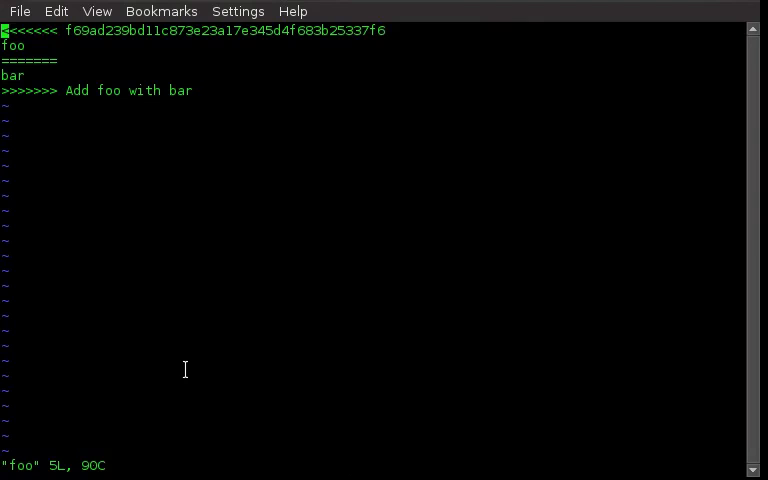
mouse_move(148, 298)
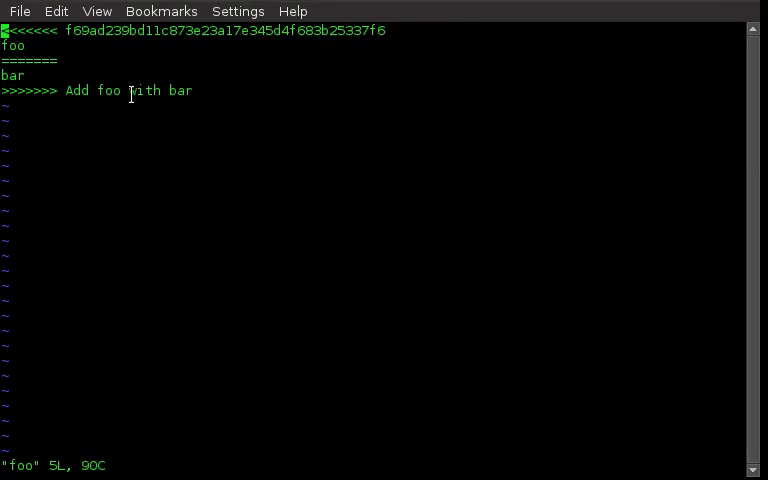
mouse_move(378, 100)
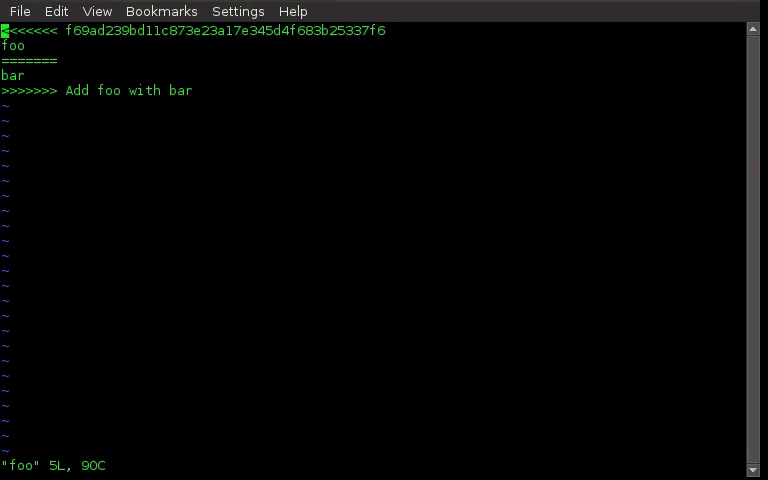
Delete the conflict marker lines leaving foo and bar, then save and quit with :wq.
key(dd)
text(:)
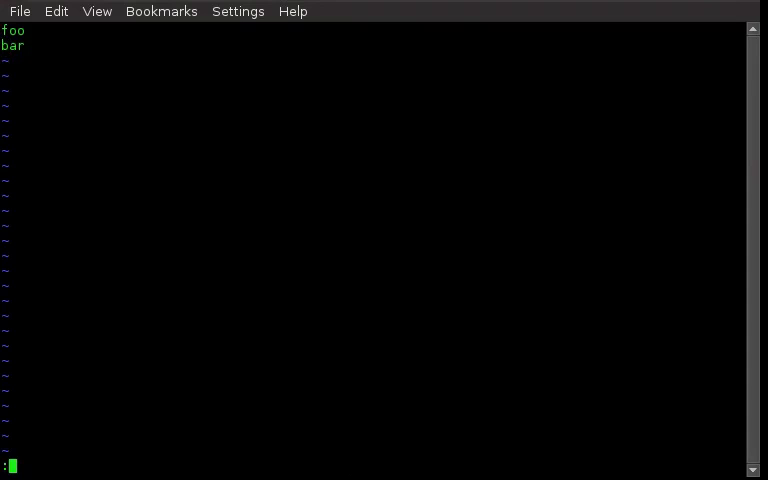
text(wq)
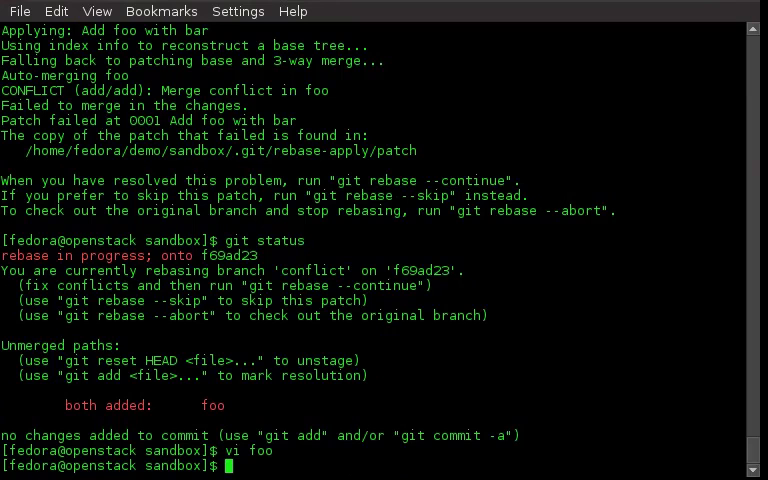
Stage foo with git add and continue the rebase, applying 'Add foo with bar'.
text(g)
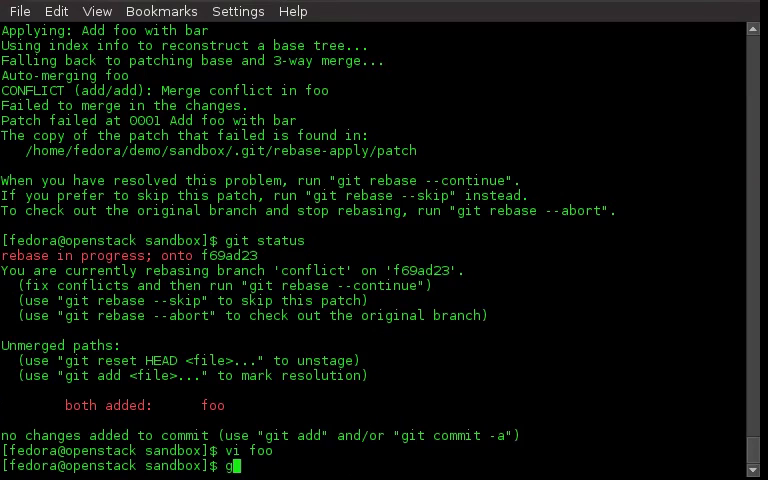
text(it add foo)
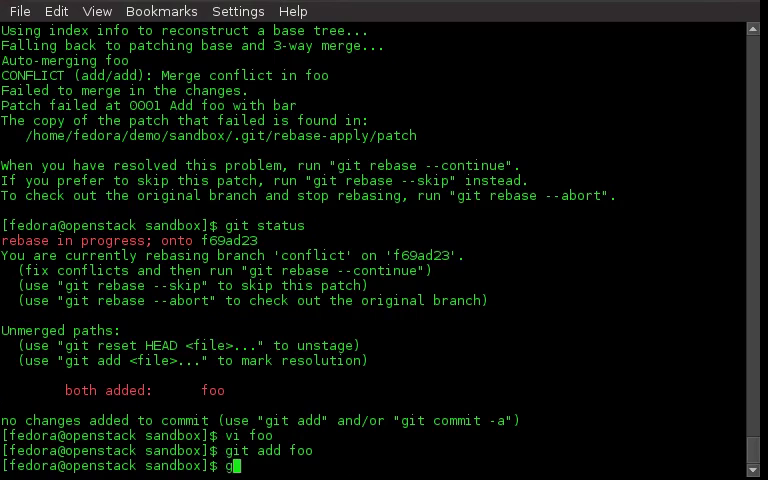
text(it status)
key(Return)
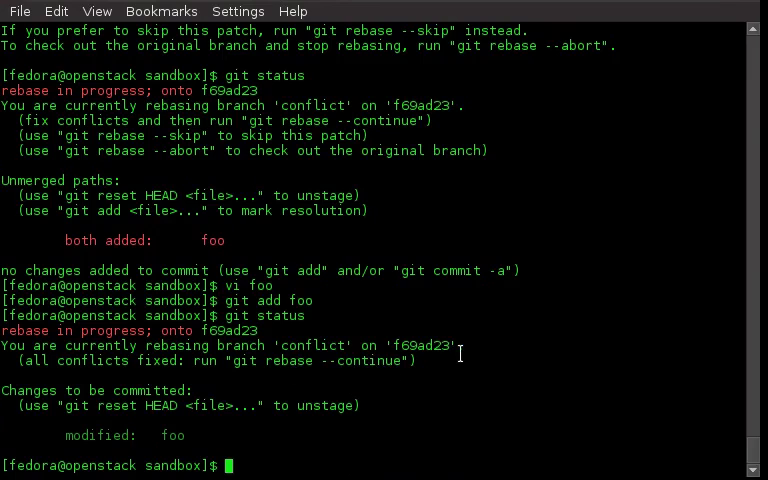
text(git rebase --continue)
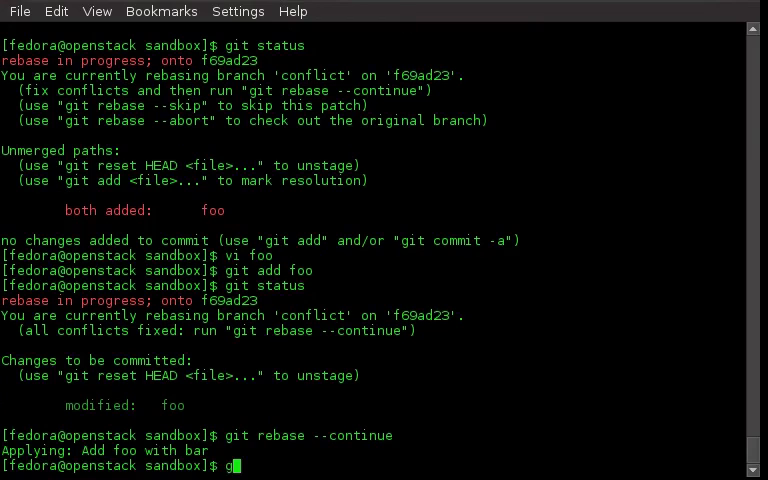
View git log showing both foo commits, then cat foo printing foo and bar.
text(l)
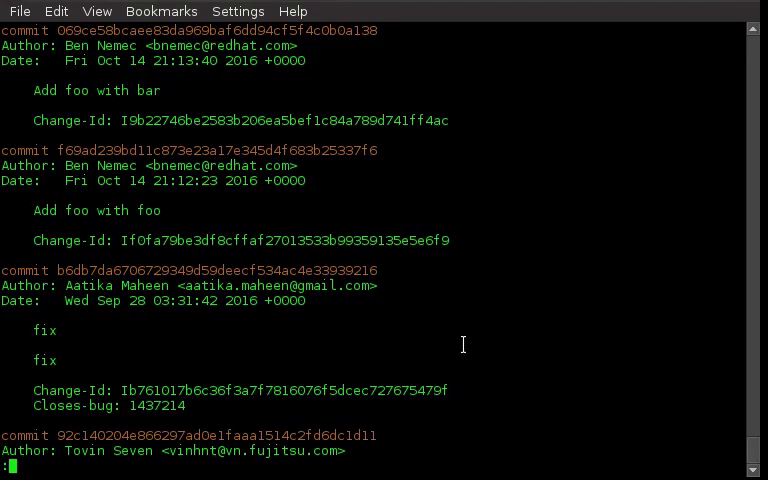
text(ck sandbox]$ c)
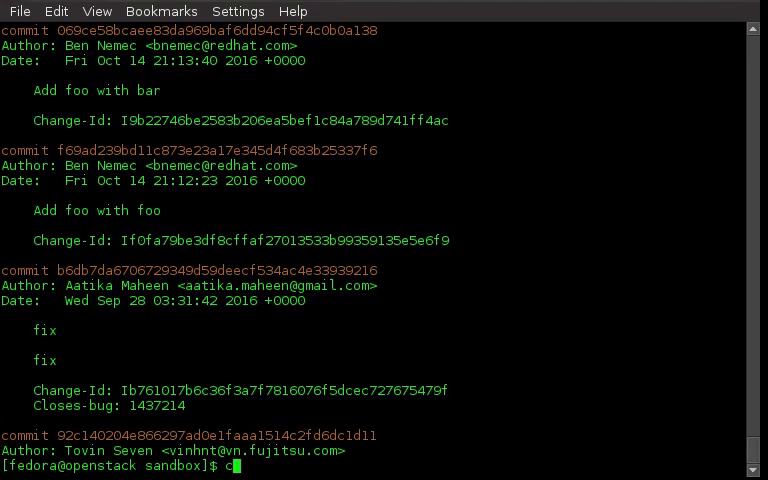
text(at foo)
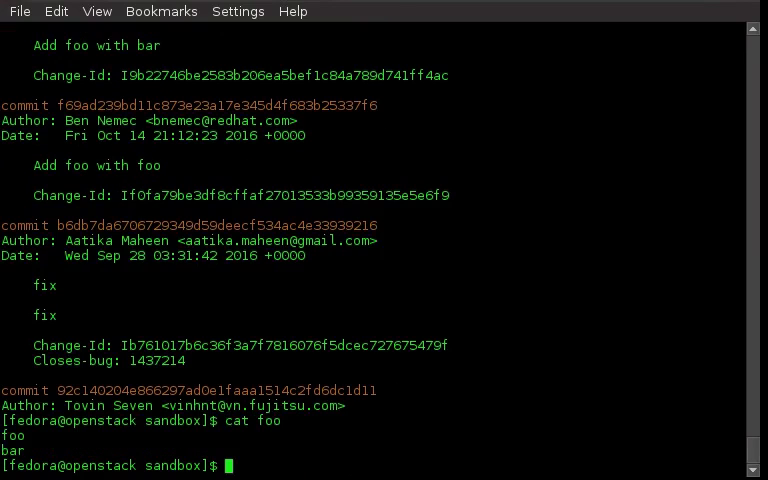